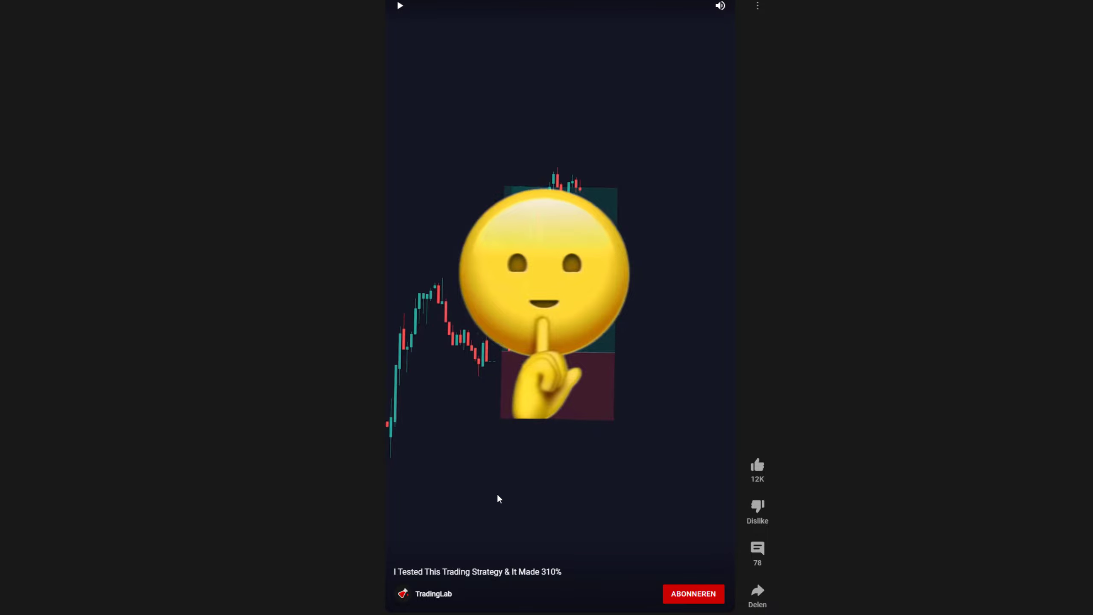
Step: Play the trading strategy YouTube short and pause it on the TradingView logo
{"action": "left_click", "coordinate": [400, 5]}
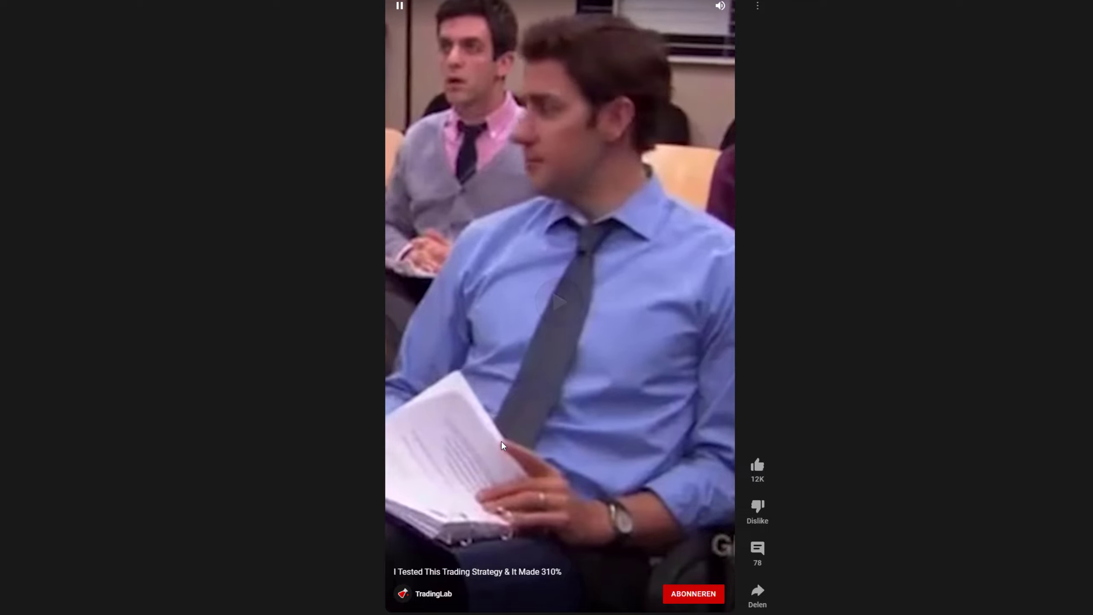
{"action": "left_click", "coordinate": [559, 301]}
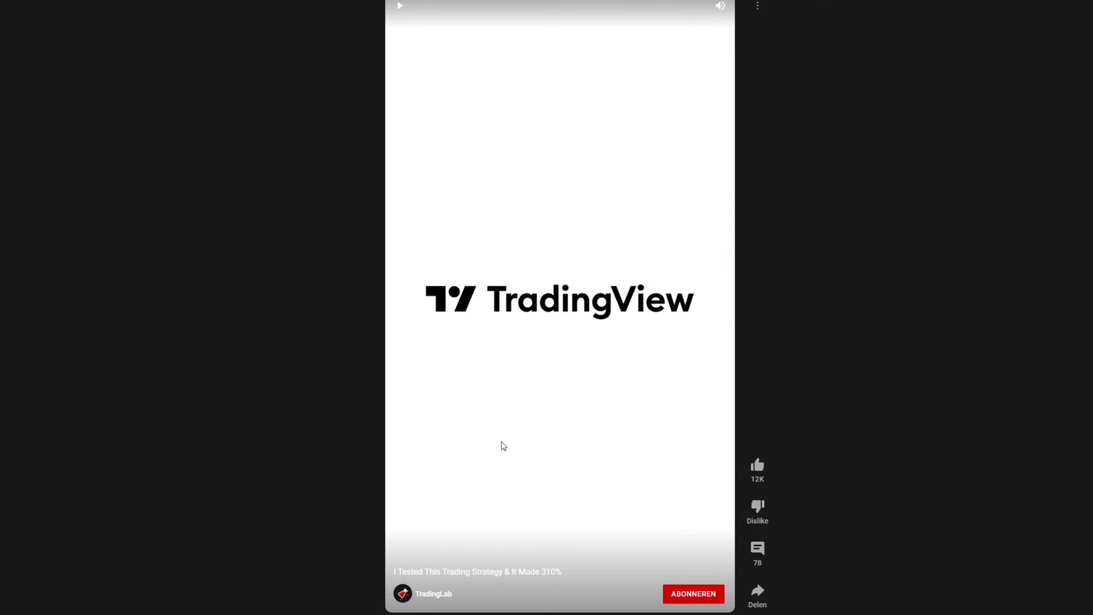
{"action": "mouse_move", "coordinate": [584, 409]}
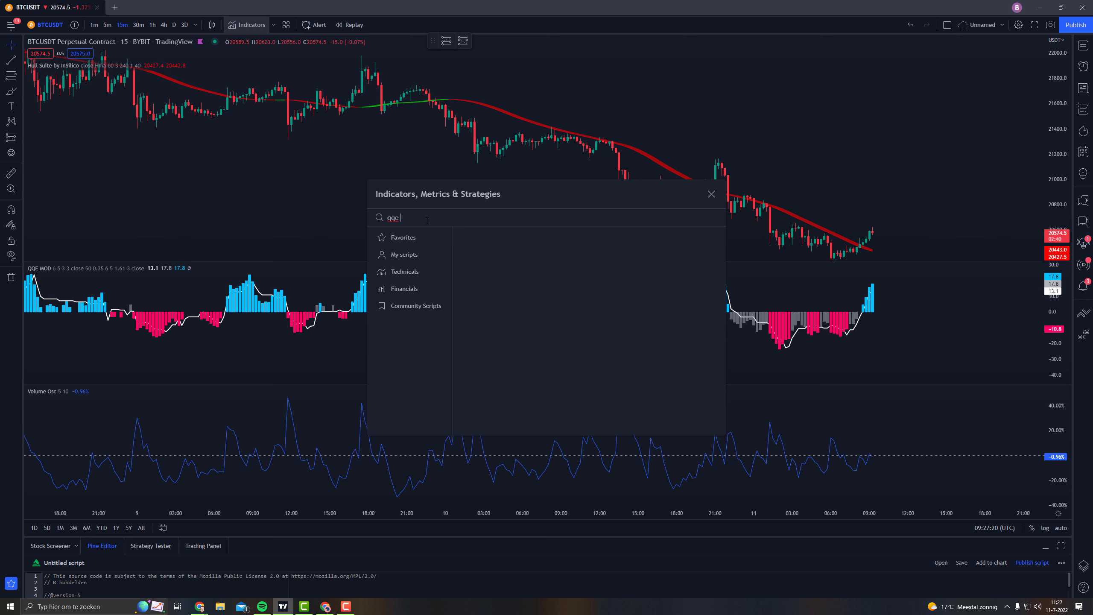
Step: Search indicators for 'mod' and add Volume Oscillator to the BTCUSDT chart
{"action": "type", "text": "mod"}
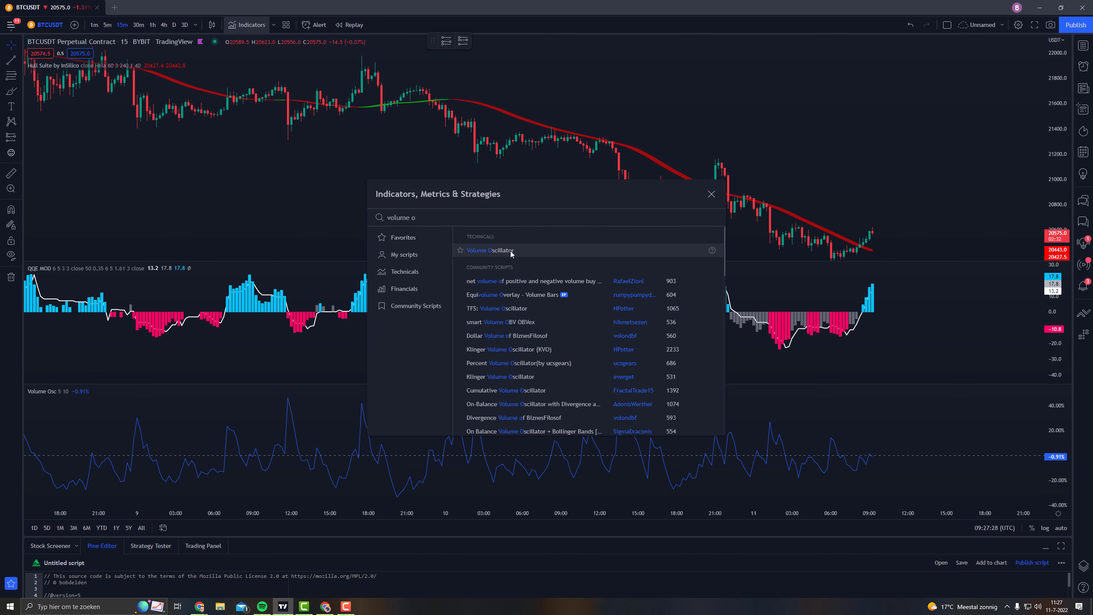
{"action": "left_click", "coordinate": [710, 194]}
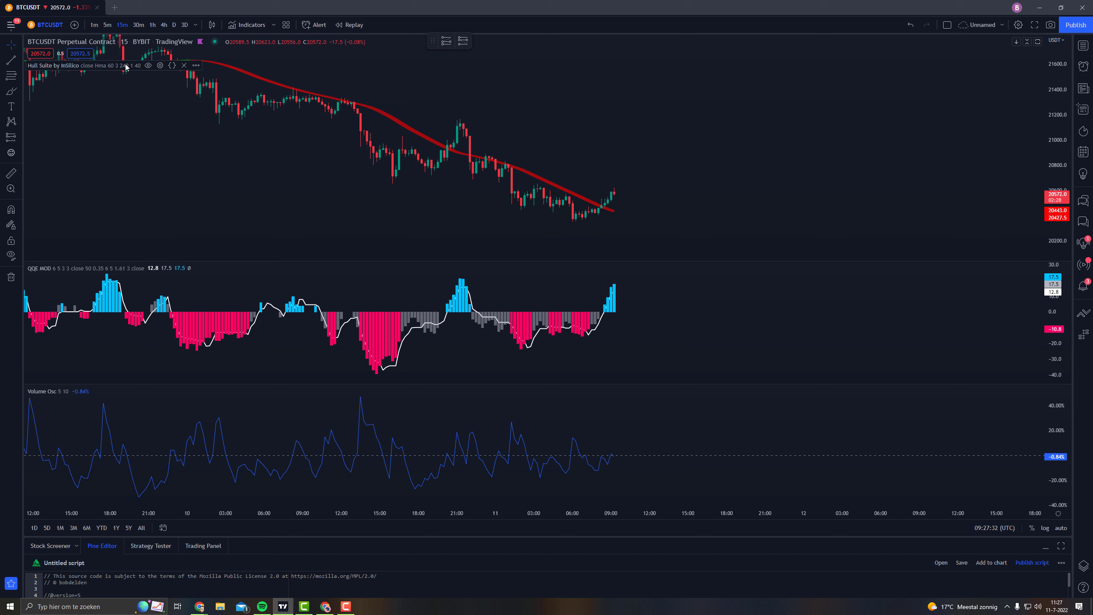
{"action": "left_click", "coordinate": [149, 65]}
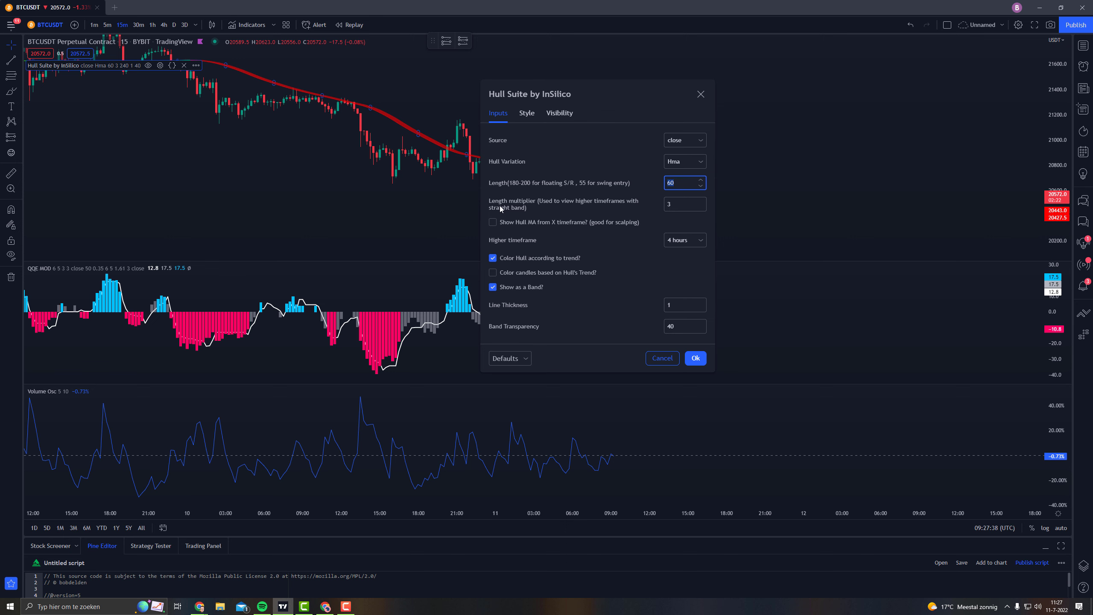
{"action": "left_click", "coordinate": [683, 204]}
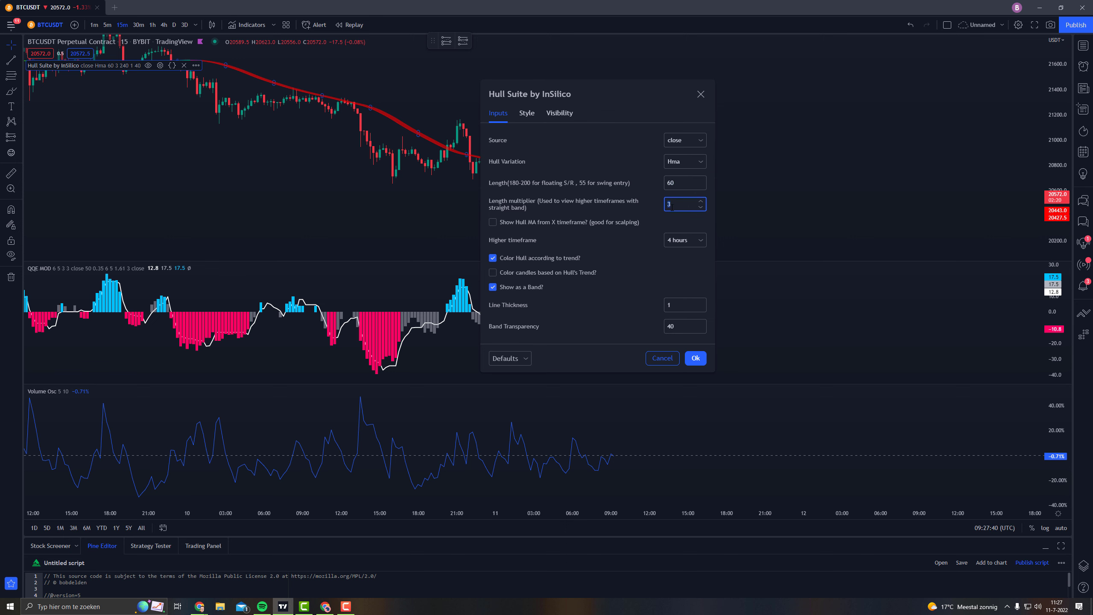
{"action": "left_click", "coordinate": [694, 358]}
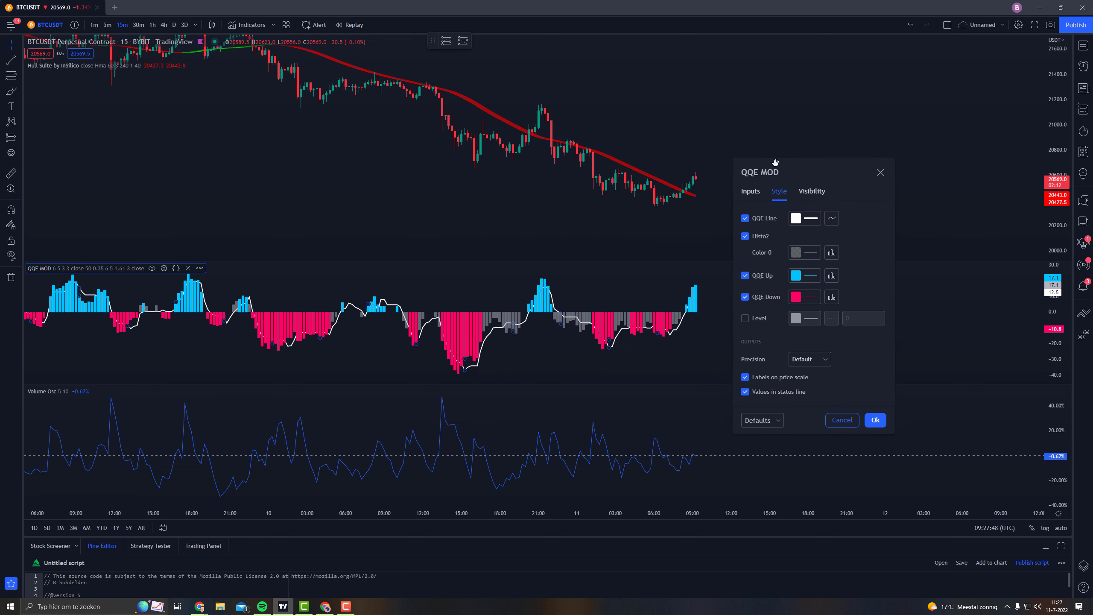
{"action": "left_click", "coordinate": [745, 318]}
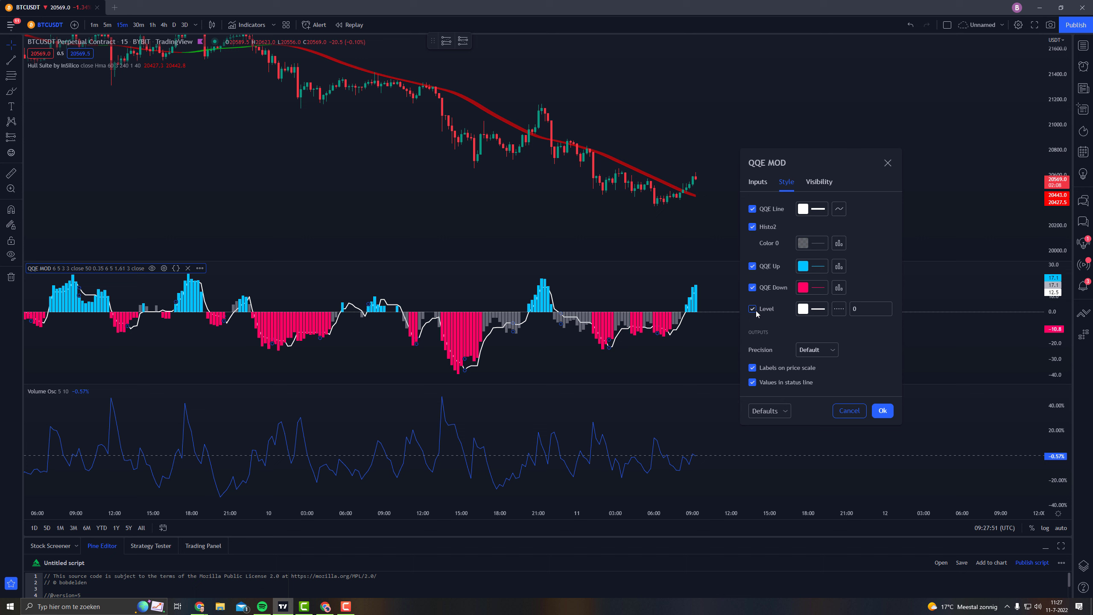
{"action": "left_click", "coordinate": [752, 309]}
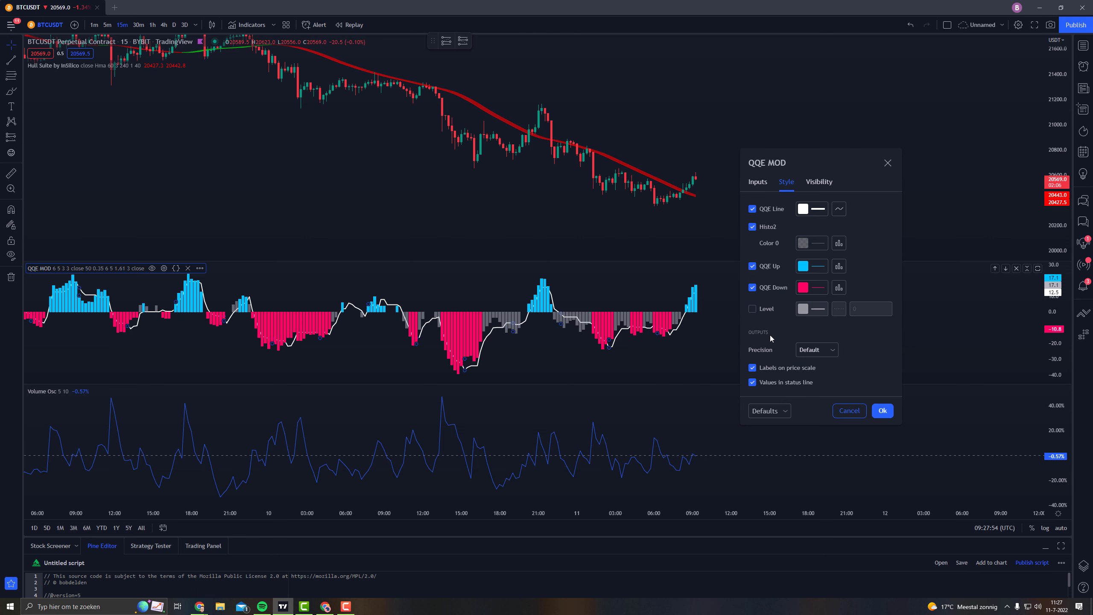
{"action": "left_click_drag", "start_coordinate": [766, 162], "coordinate": [386, 179]}
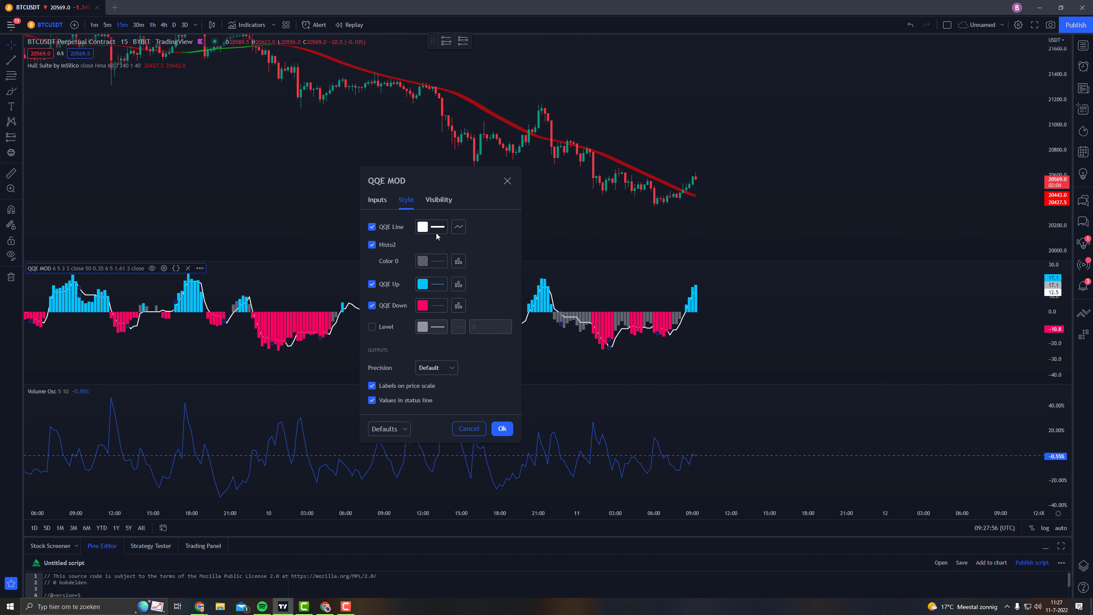
{"action": "left_click", "coordinate": [502, 427]}
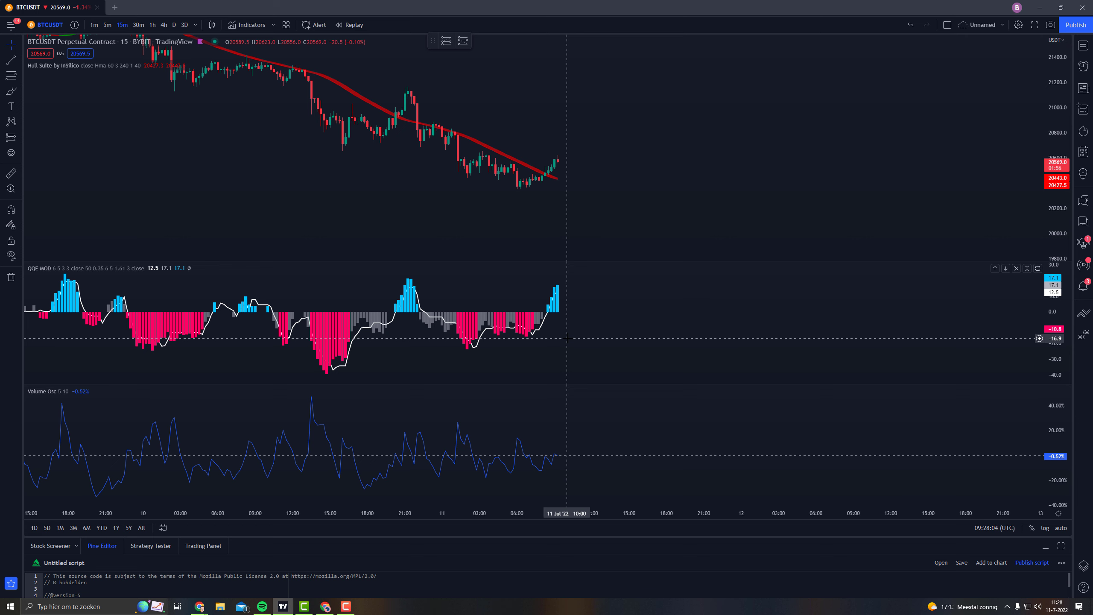
{"action": "mouse_move", "coordinate": [523, 222]}
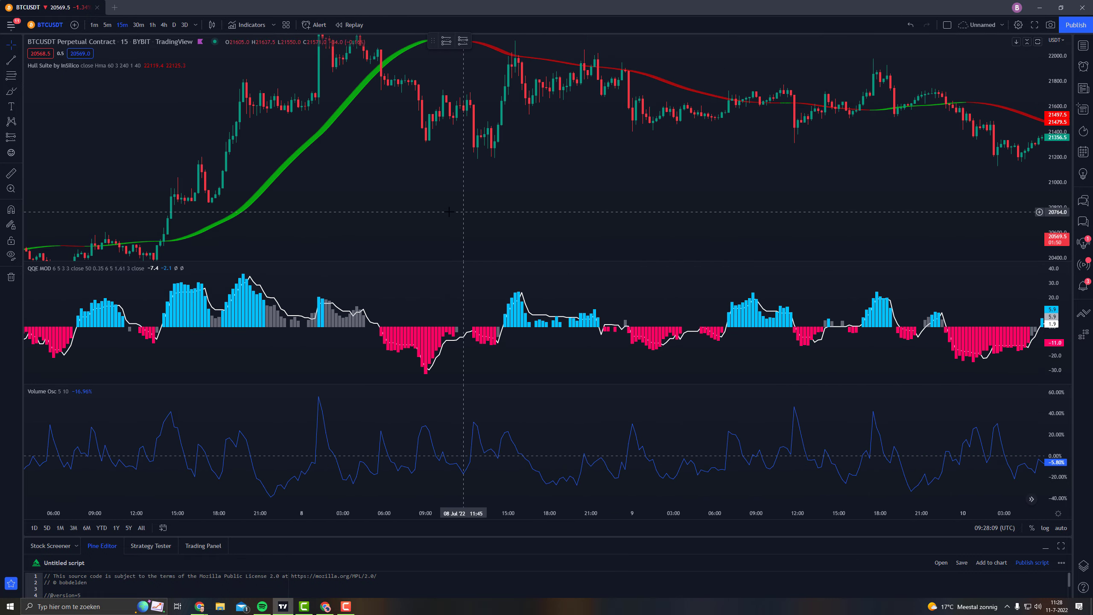
Step: Scroll the chart back to the 7 July rally with the green Hull band
{"action": "scroll", "scroll_direction": "right", "scroll_amount": 3}
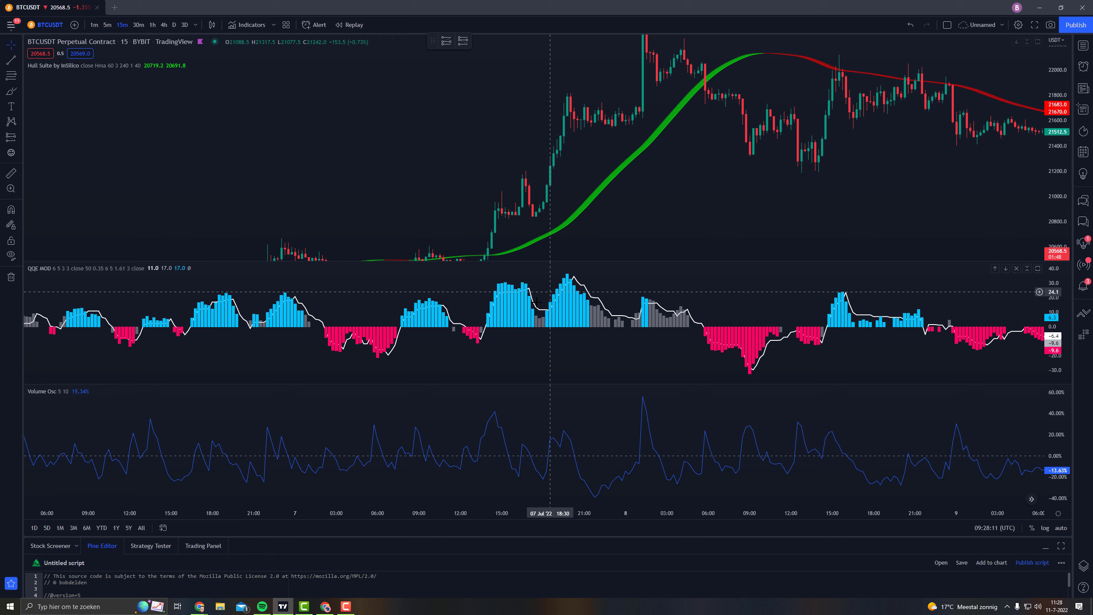
{"action": "mouse_move", "coordinate": [488, 326]}
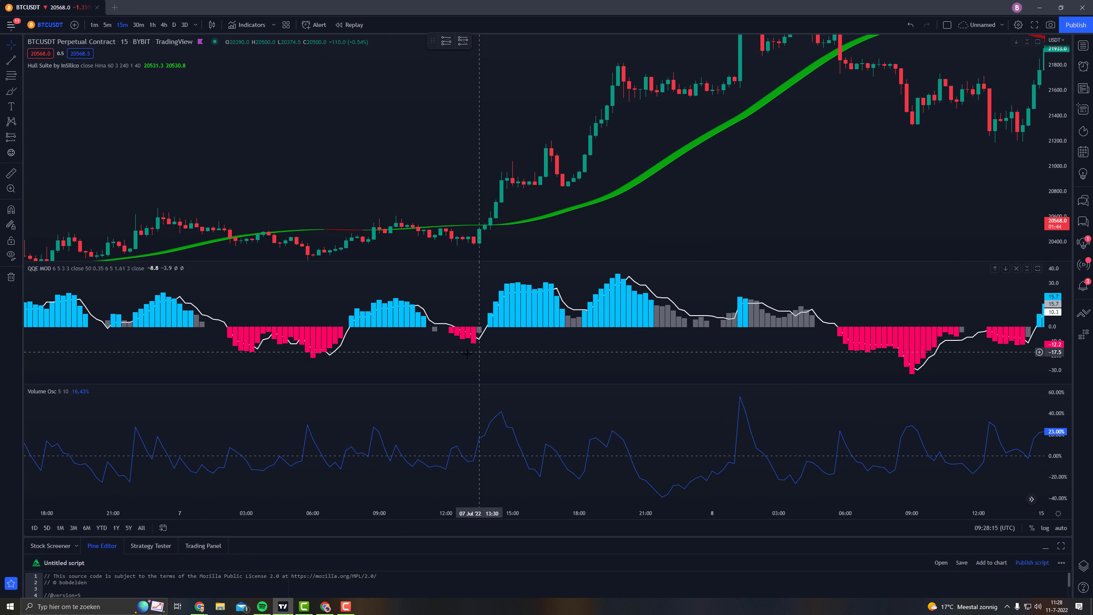
{"action": "mouse_move", "coordinate": [489, 325]}
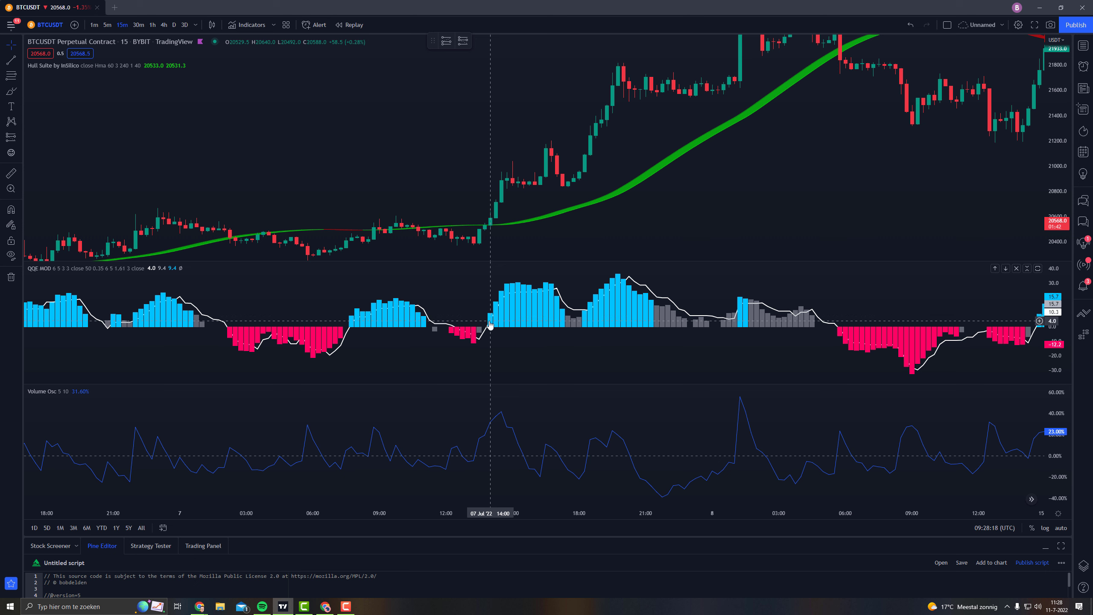
{"action": "mouse_move", "coordinate": [491, 315]}
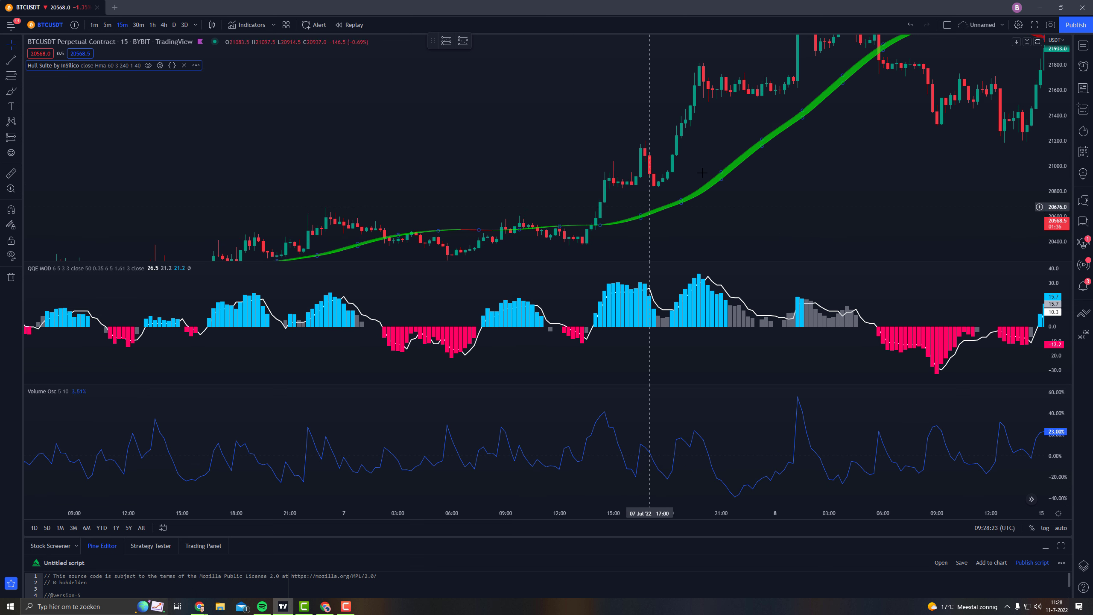
{"action": "mouse_move", "coordinate": [598, 227]}
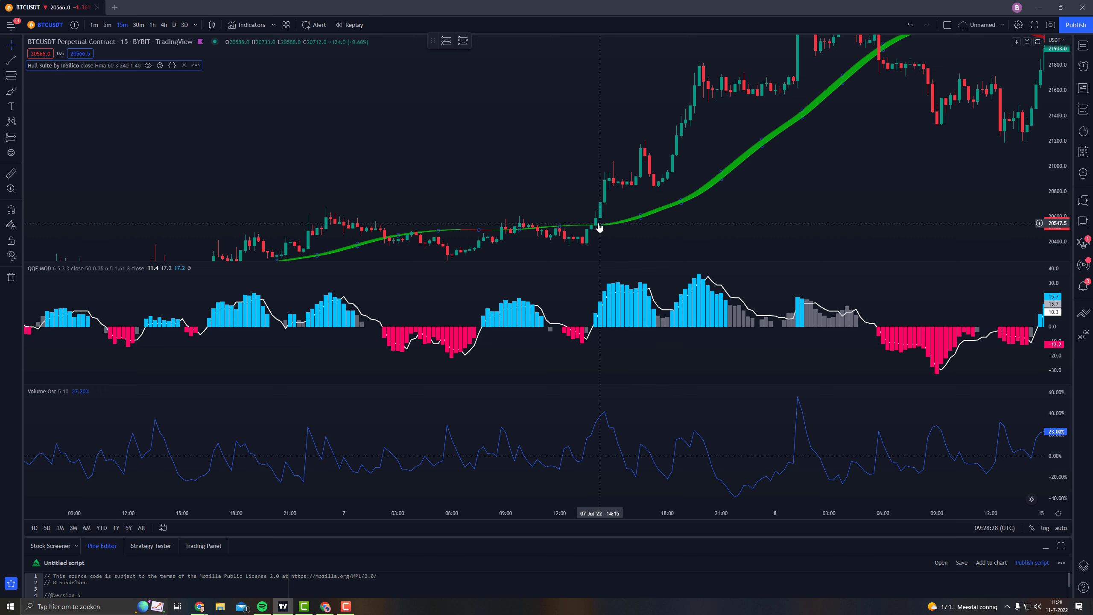
{"action": "mouse_move", "coordinate": [588, 459]}
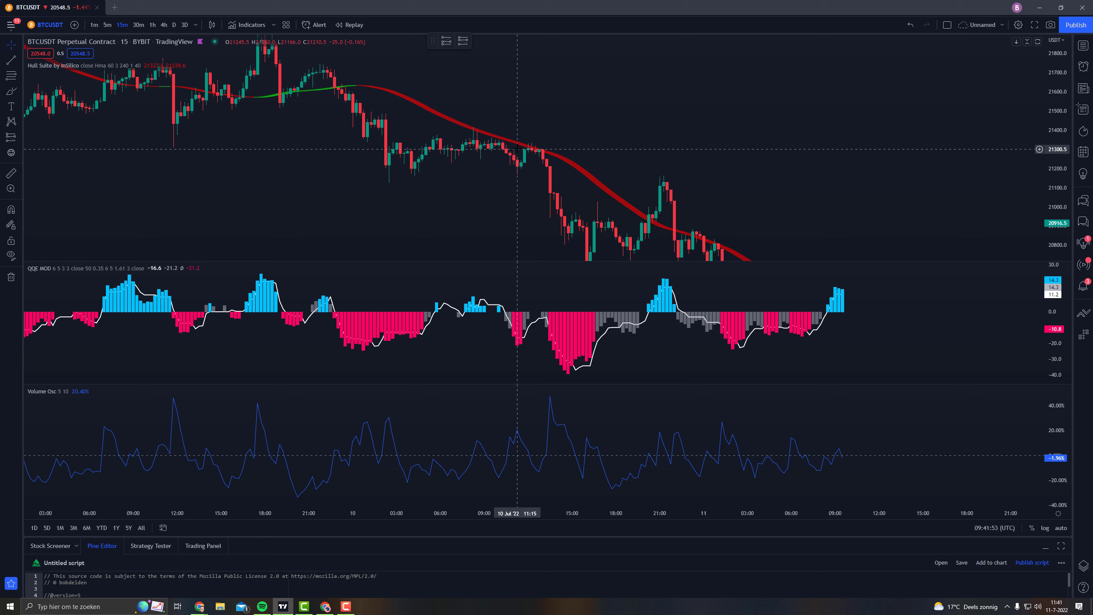
{"action": "mouse_move", "coordinate": [620, 186]}
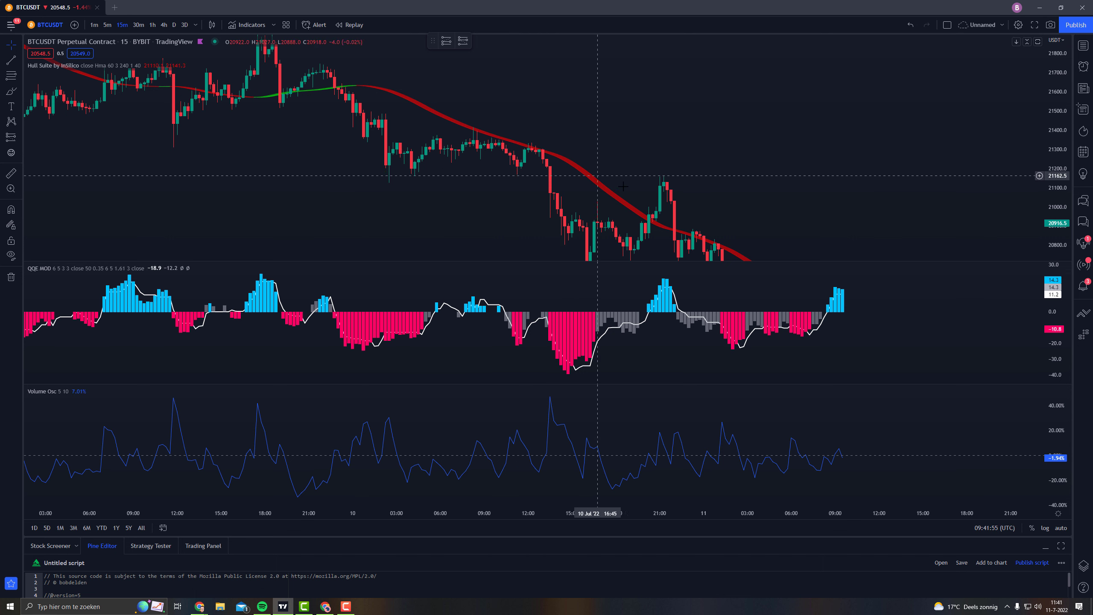
{"action": "mouse_move", "coordinate": [512, 331]}
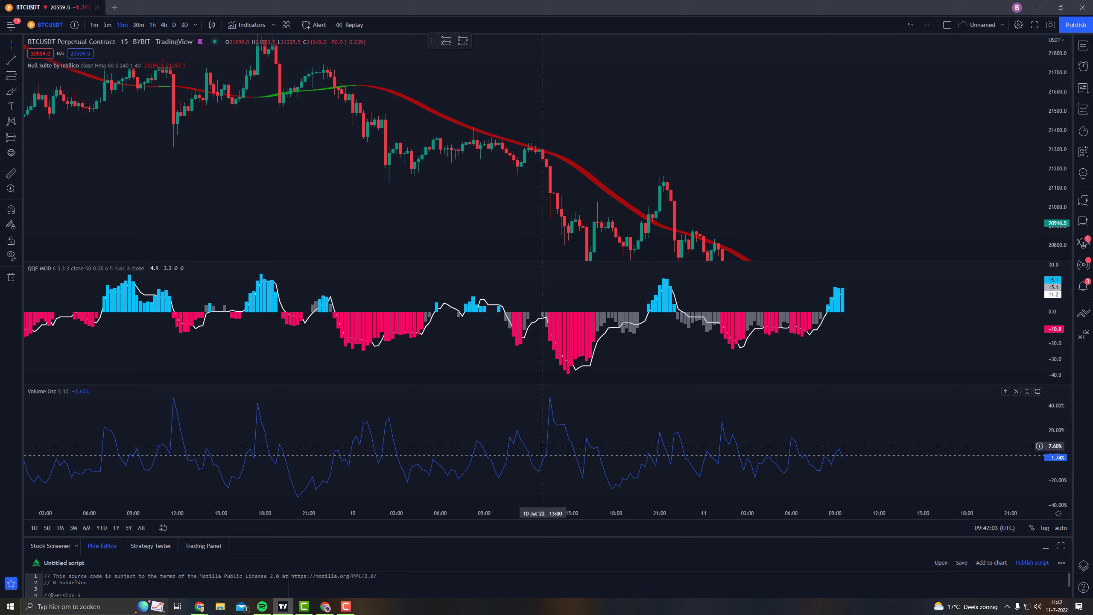
{"action": "mouse_move", "coordinate": [21, 116]}
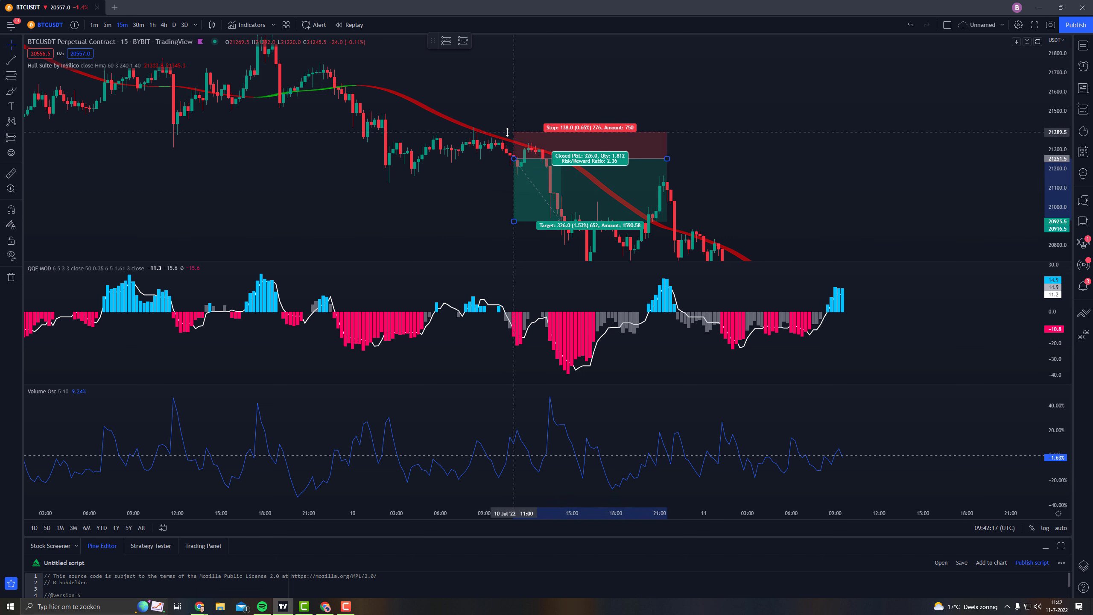
Step: Set the stop level of the 10 July short position
{"action": "left_click", "coordinate": [508, 132]}
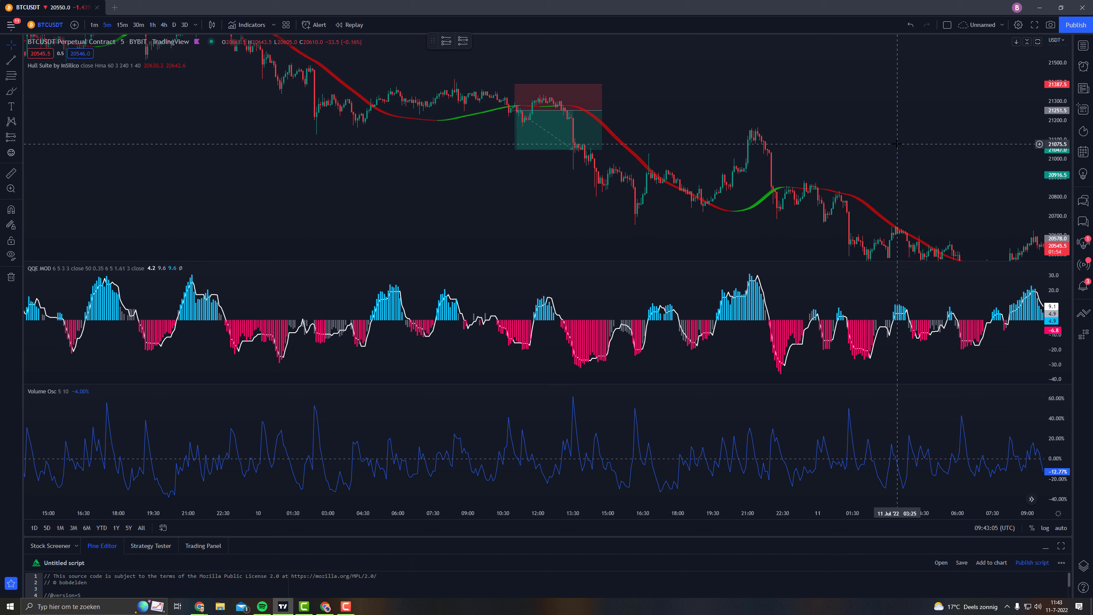
{"action": "mouse_move", "coordinate": [604, 146]}
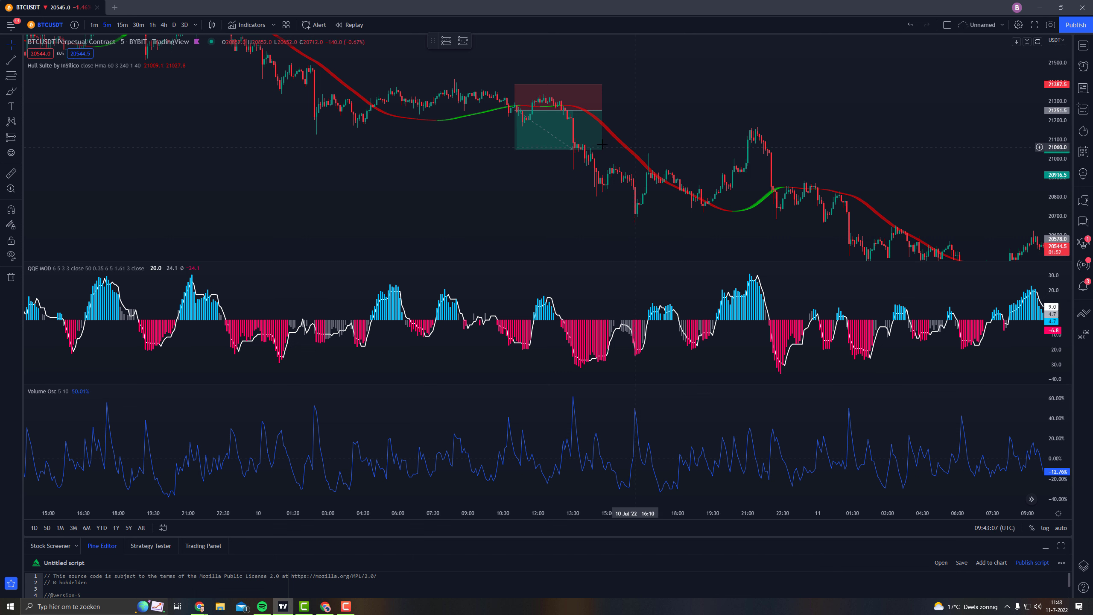
{"action": "mouse_move", "coordinate": [479, 166]}
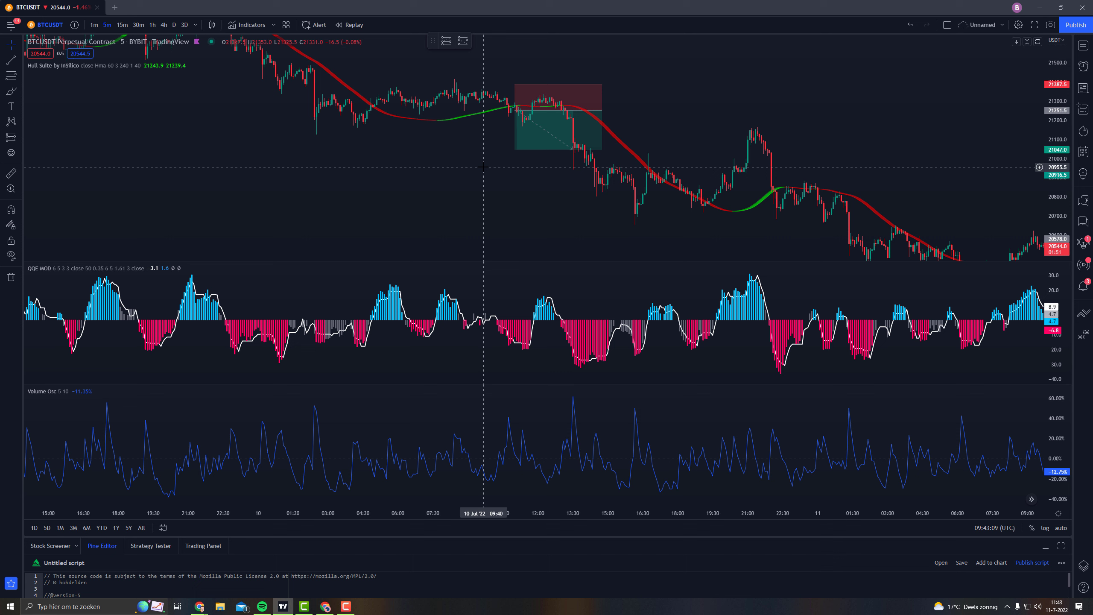
{"action": "mouse_move", "coordinate": [273, 88]}
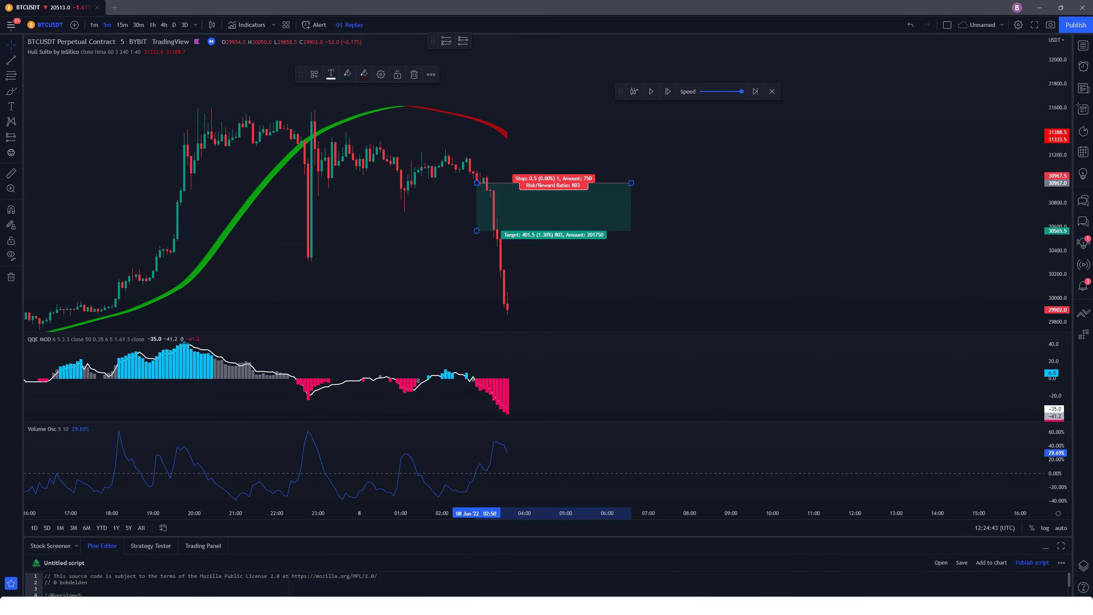
Step: Step the replay through mid-June bars, placing a short trade, then play and pause
{"action": "left_click", "coordinate": [666, 91]}
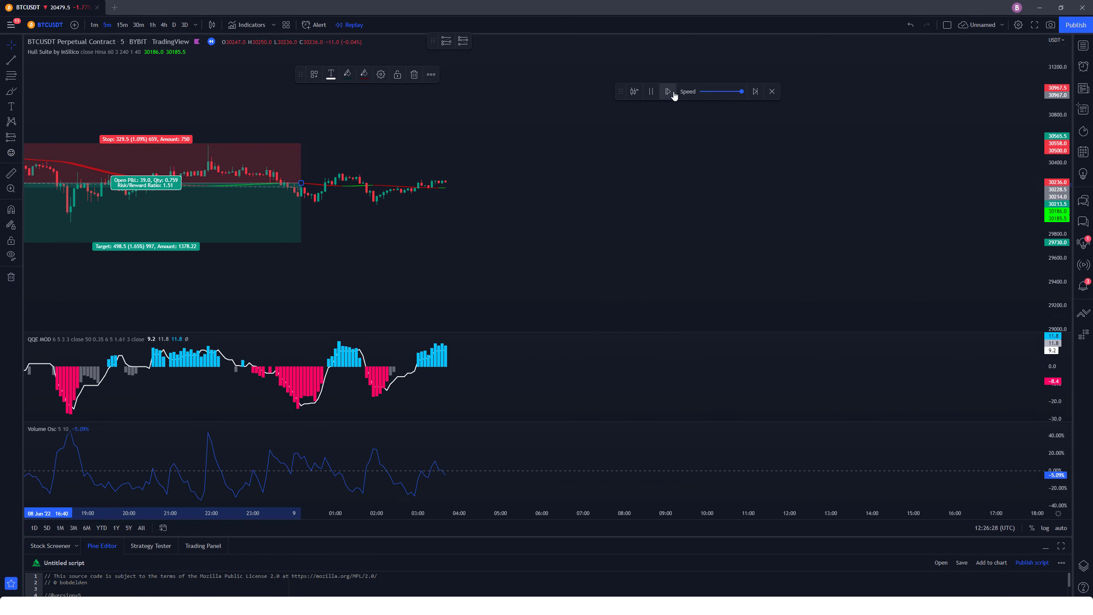
{"action": "left_click", "coordinate": [666, 91]}
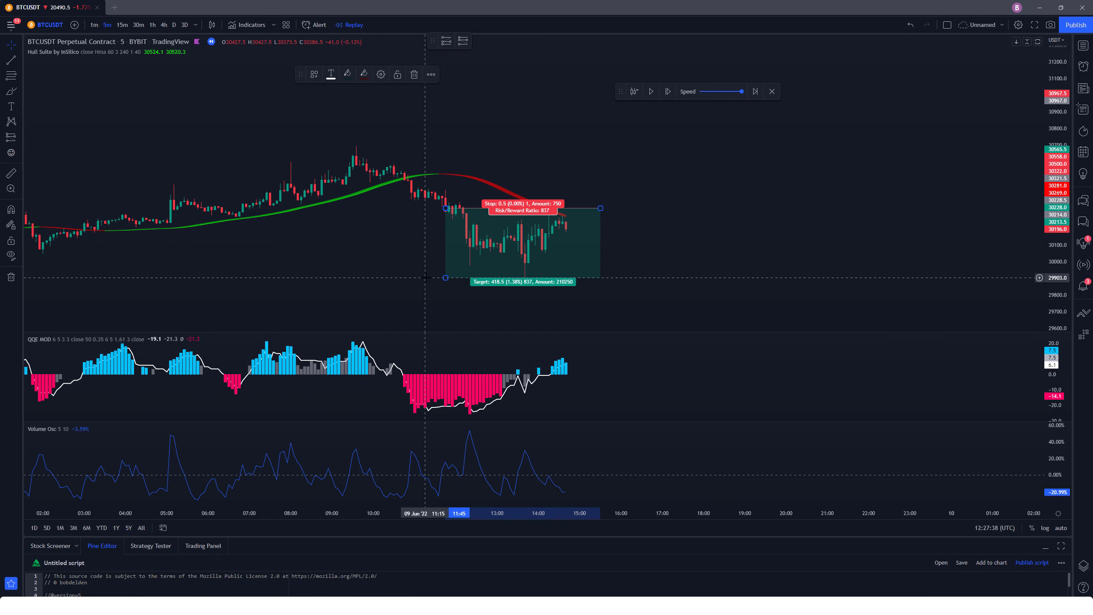
{"action": "left_click", "coordinate": [666, 92]}
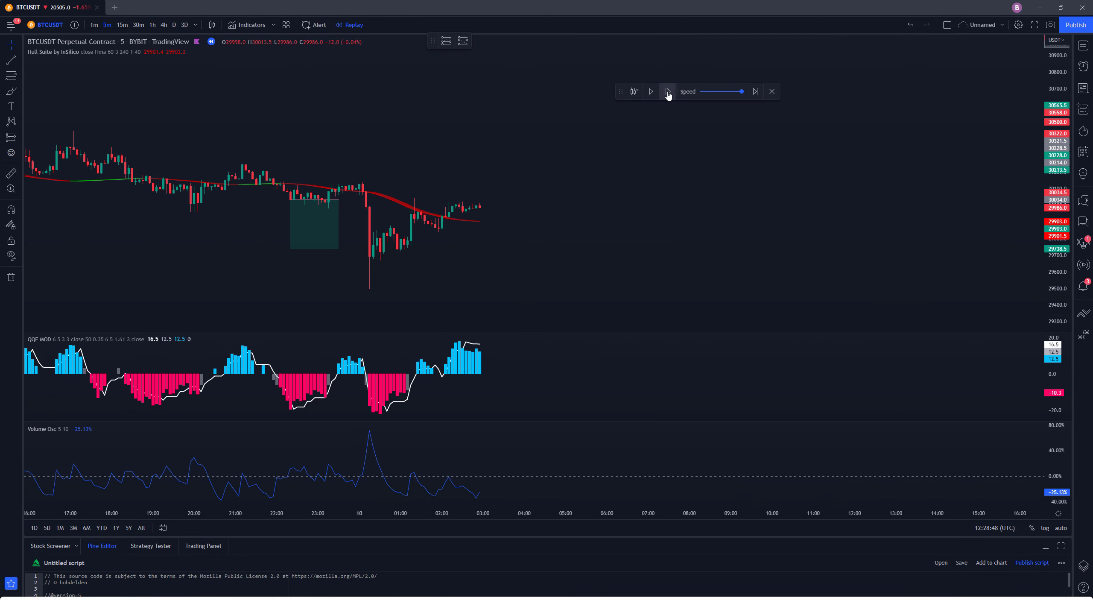
{"action": "left_click", "coordinate": [668, 91]}
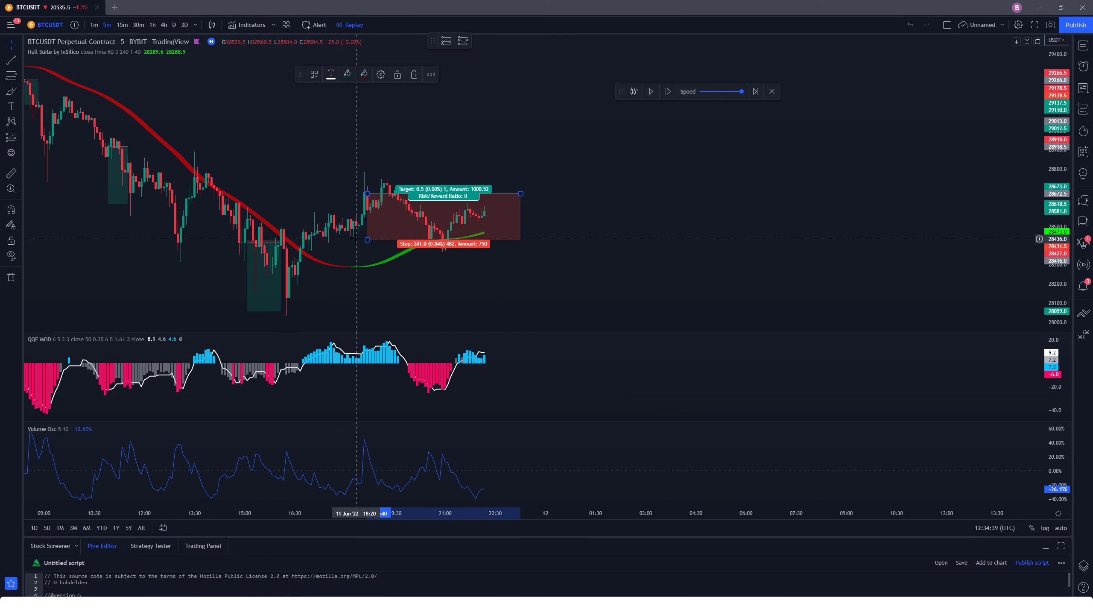
{"action": "left_click", "coordinate": [649, 92]}
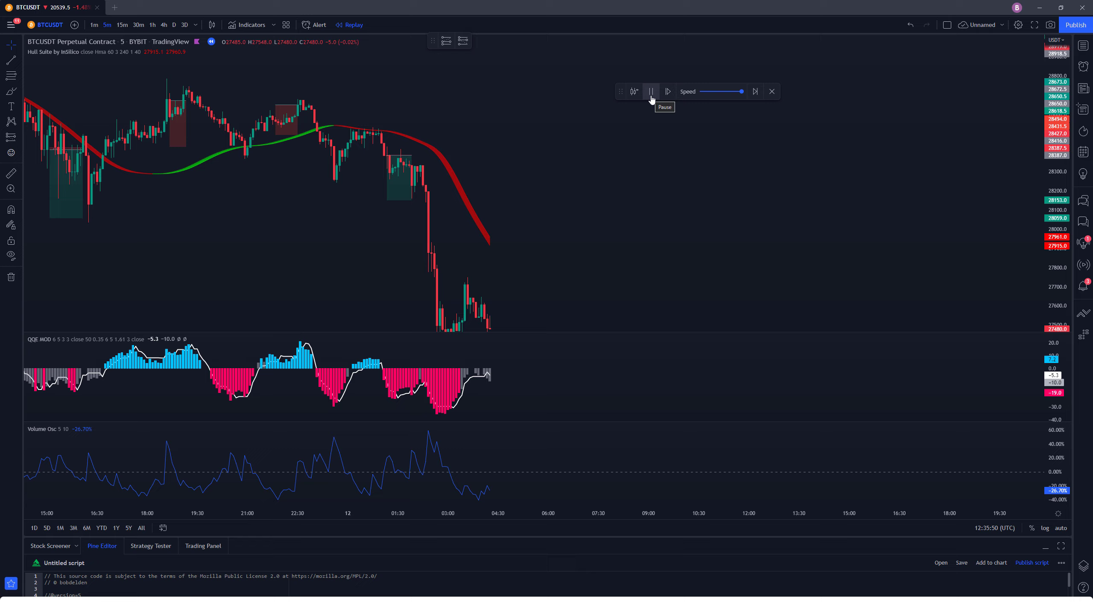
{"action": "left_click", "coordinate": [650, 91]}
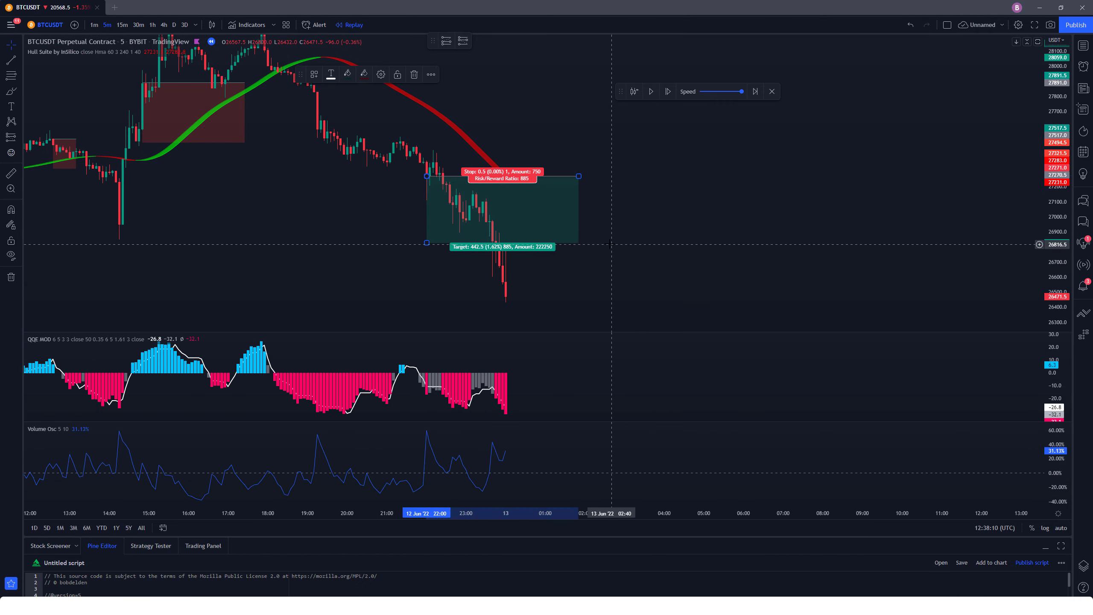
Step: Advance the replay further, logging another short position before resuming playback
{"action": "left_click", "coordinate": [667, 92]}
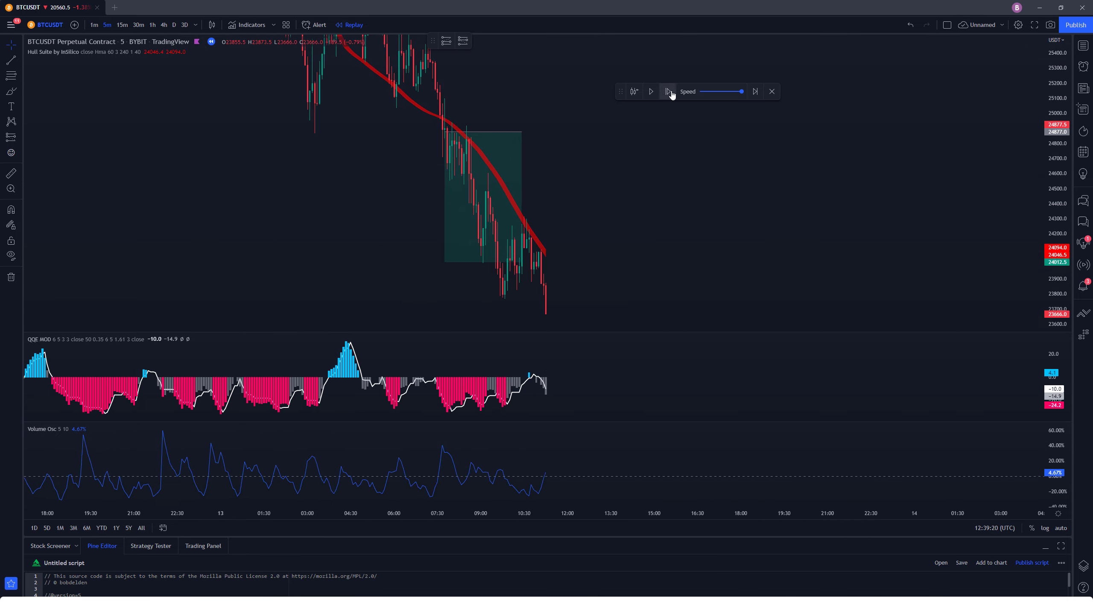
{"action": "left_click", "coordinate": [667, 91]}
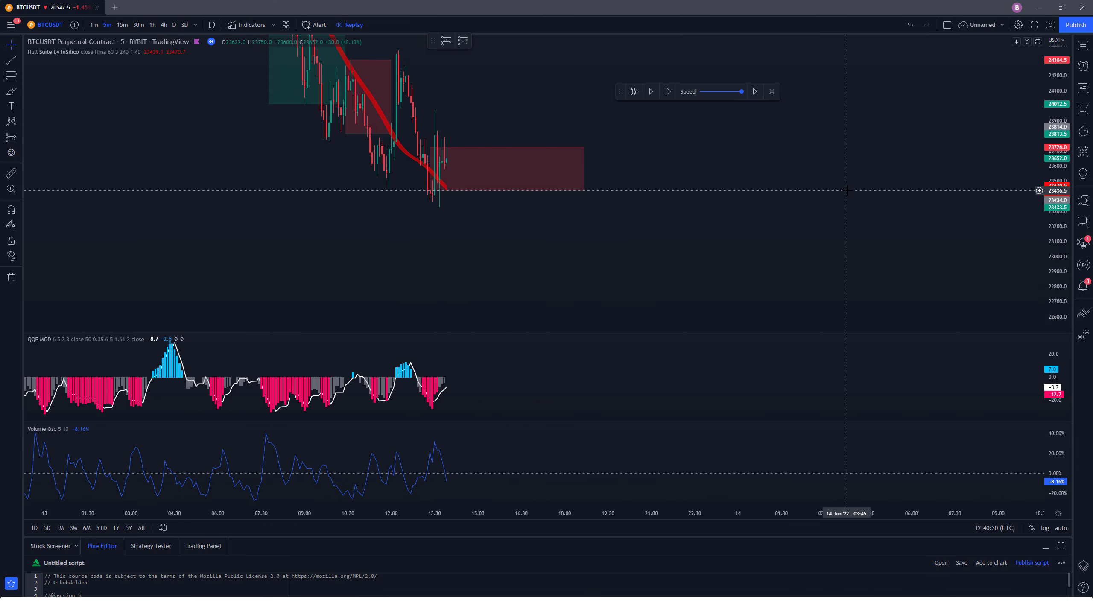
{"action": "left_click", "coordinate": [666, 91]}
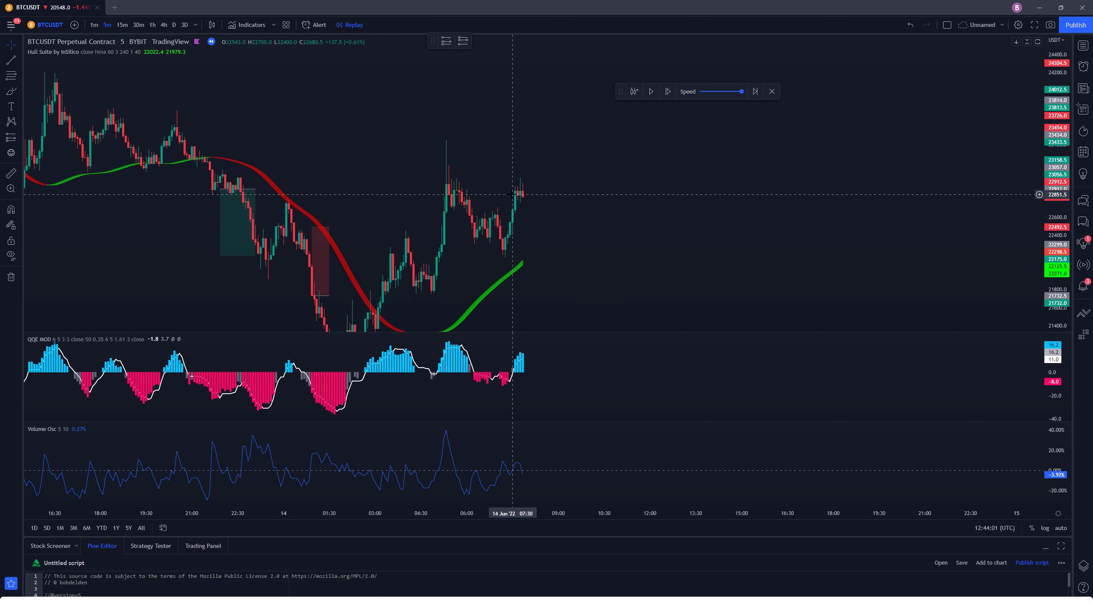
{"action": "left_click", "coordinate": [666, 92]}
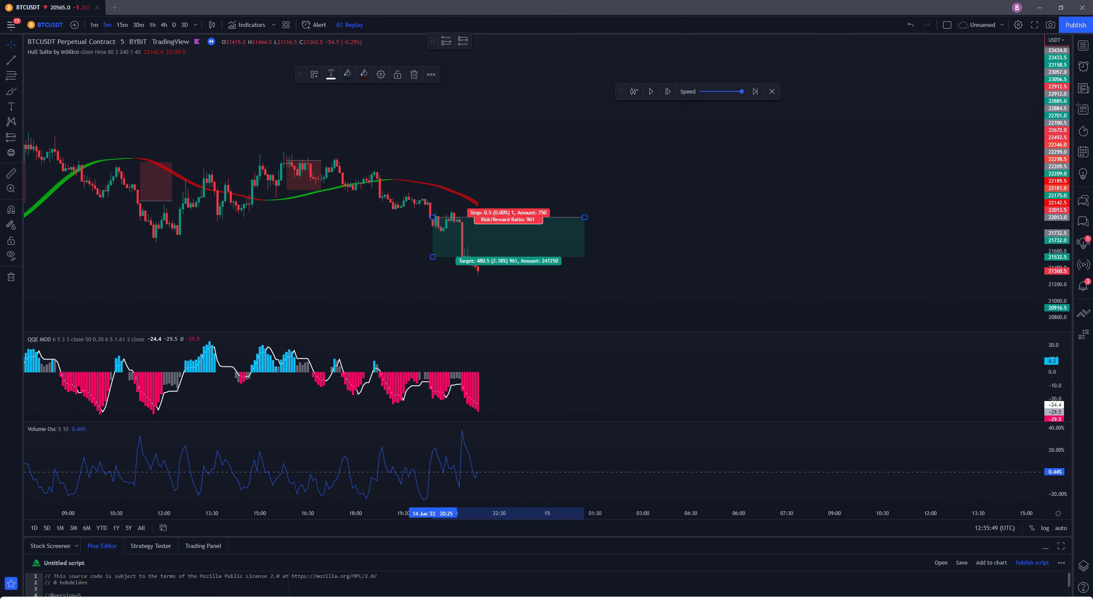
{"action": "left_click", "coordinate": [649, 92]}
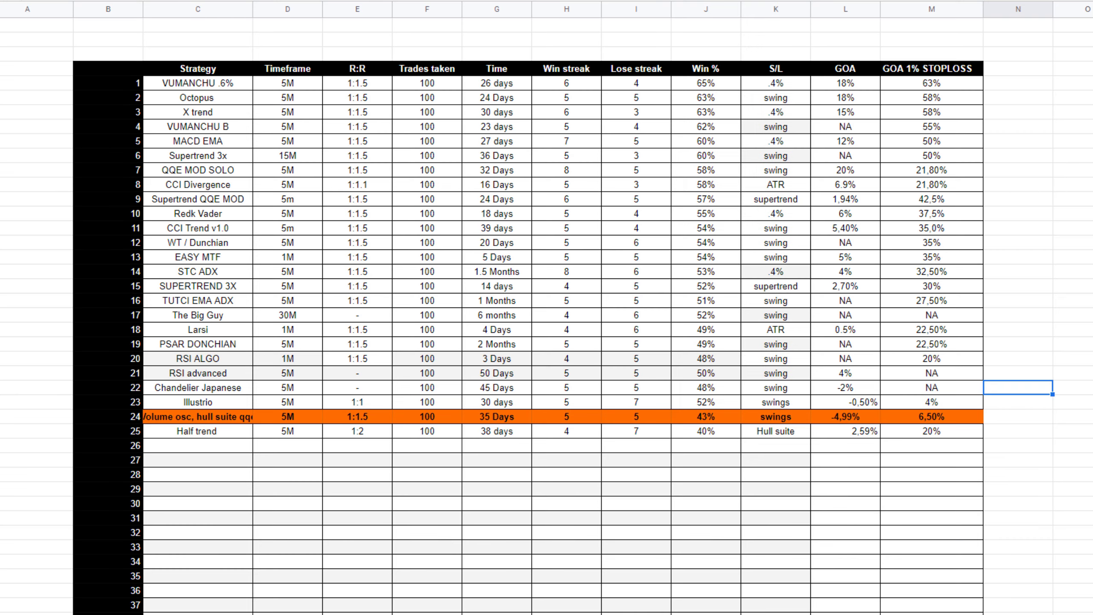
{"action": "left_click", "coordinate": [198, 416]}
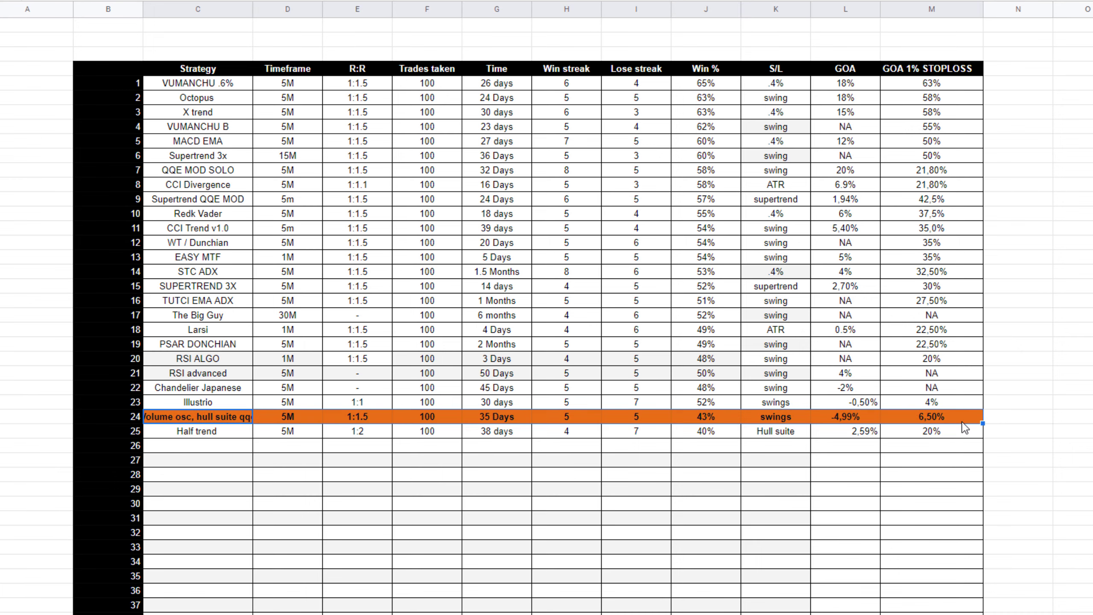
{"action": "left_click", "coordinate": [566, 431]}
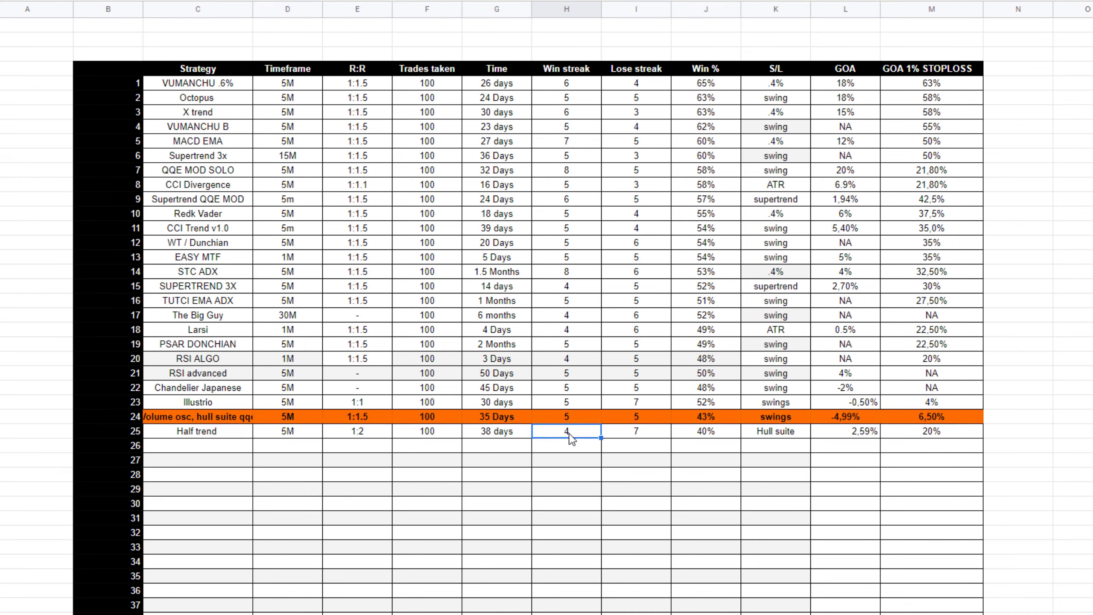
{"action": "mouse_move", "coordinate": [698, 418]}
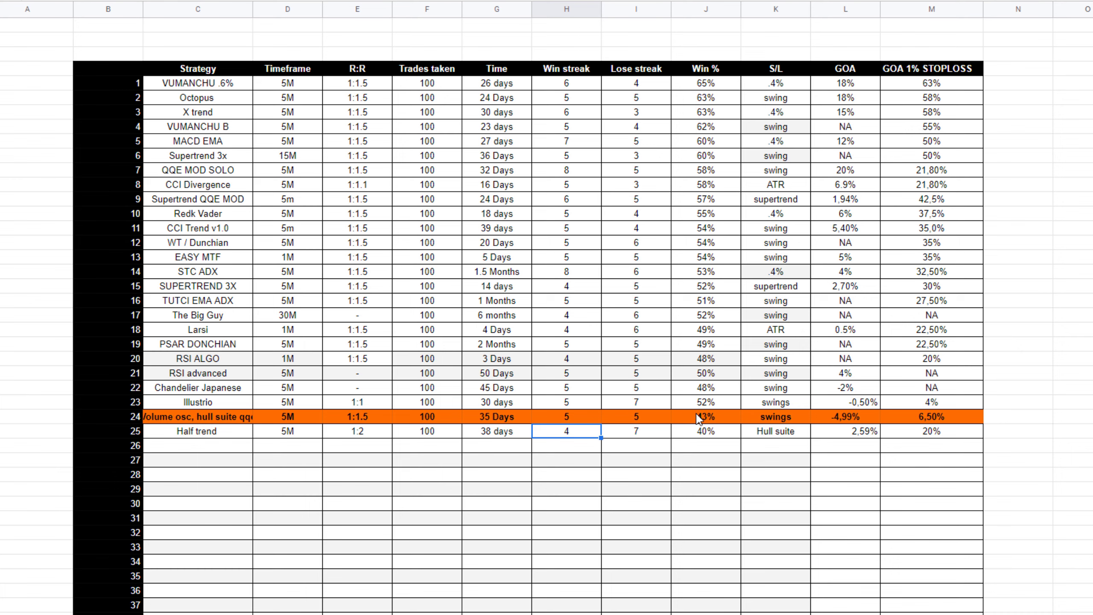
{"action": "left_click", "coordinate": [357, 416]}
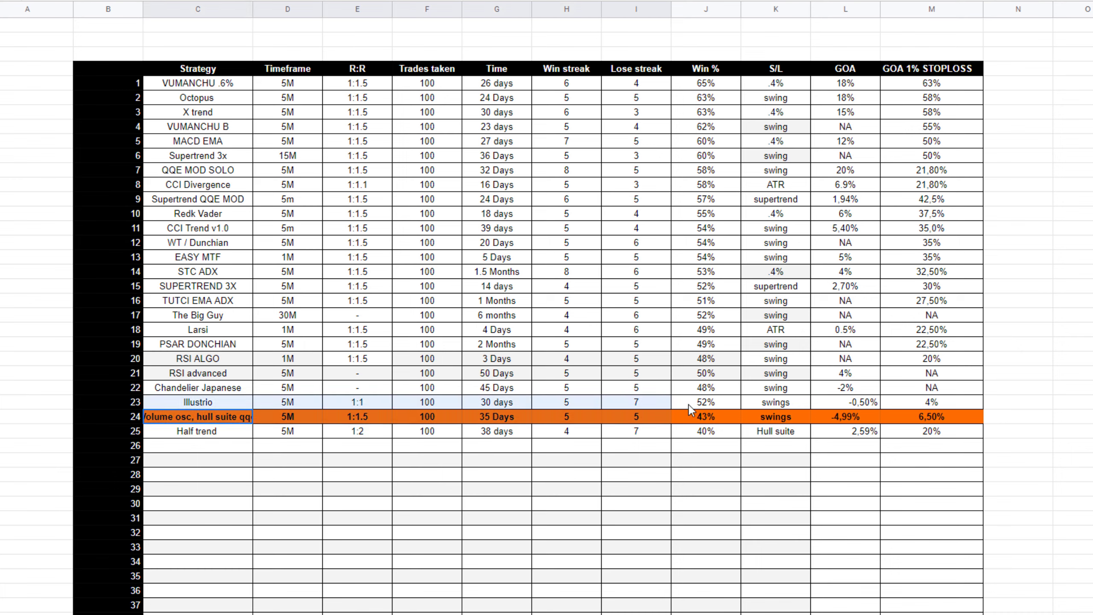
{"action": "left_click", "coordinate": [844, 430]}
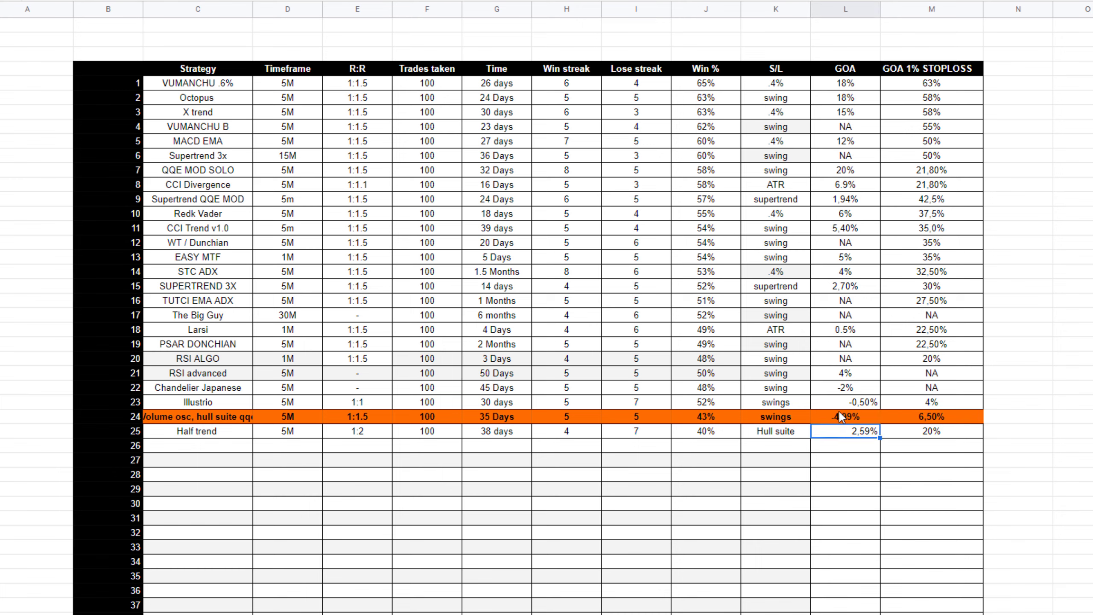
{"action": "left_click", "coordinate": [775, 431]}
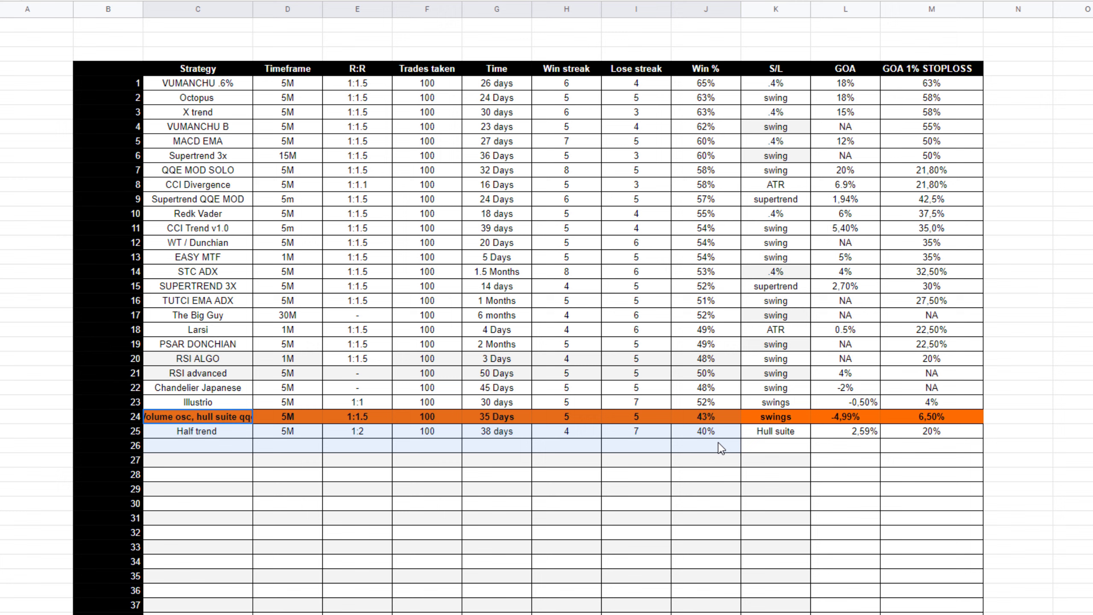
{"action": "left_click", "coordinate": [773, 445]}
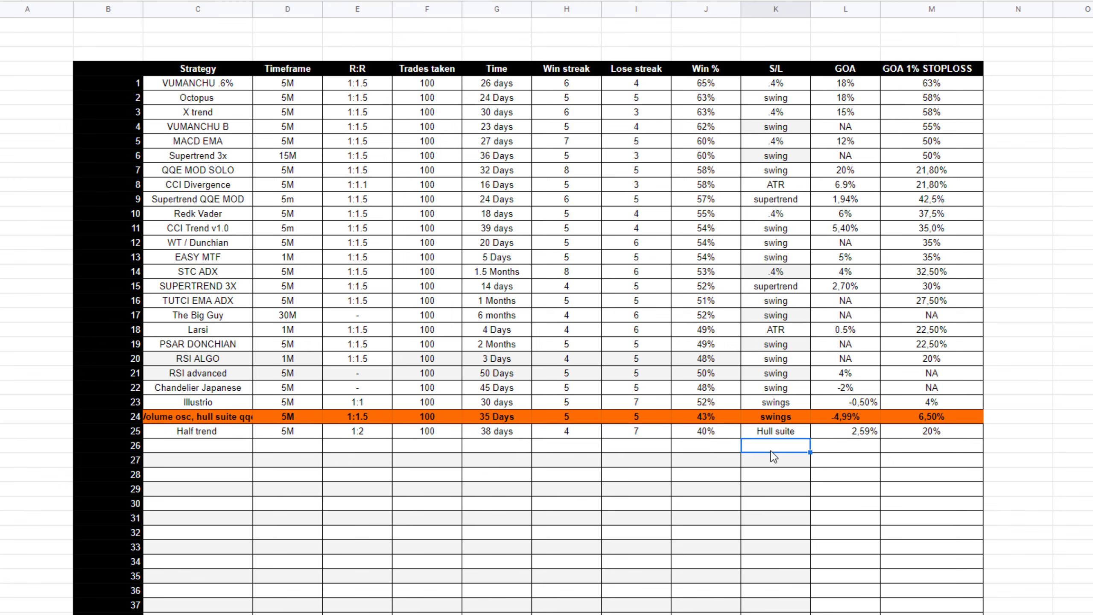
{"action": "mouse_move", "coordinate": [283, 467]}
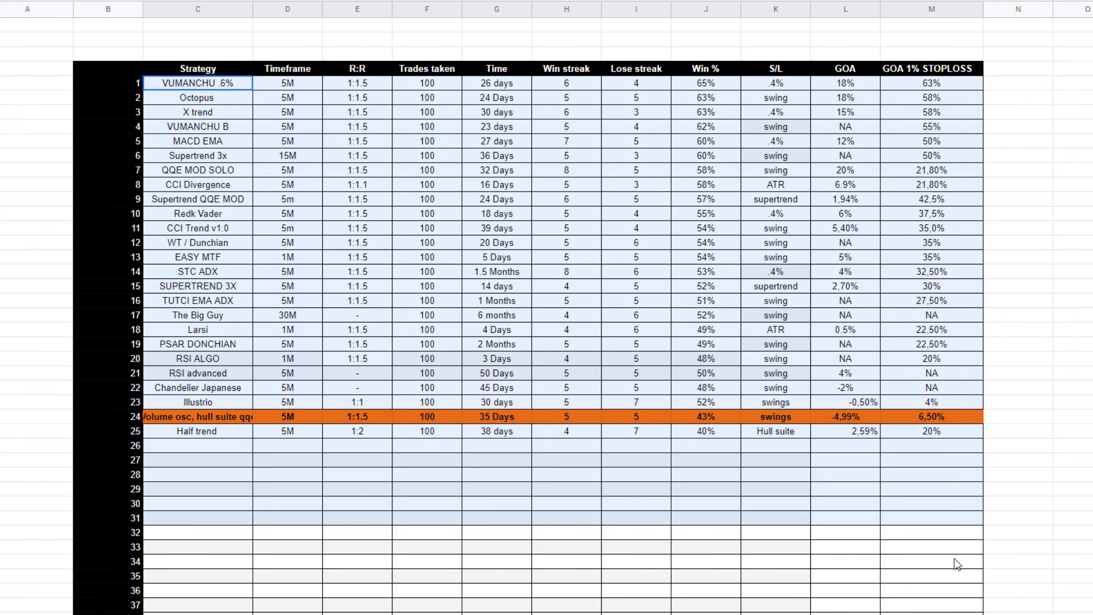
{"action": "left_click", "coordinate": [930, 561]}
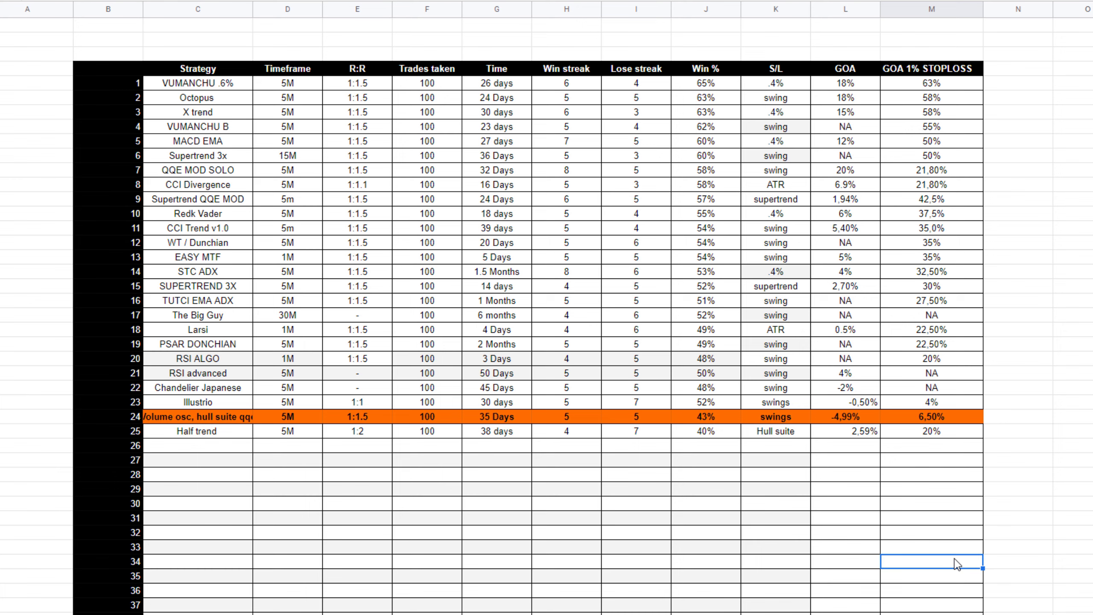